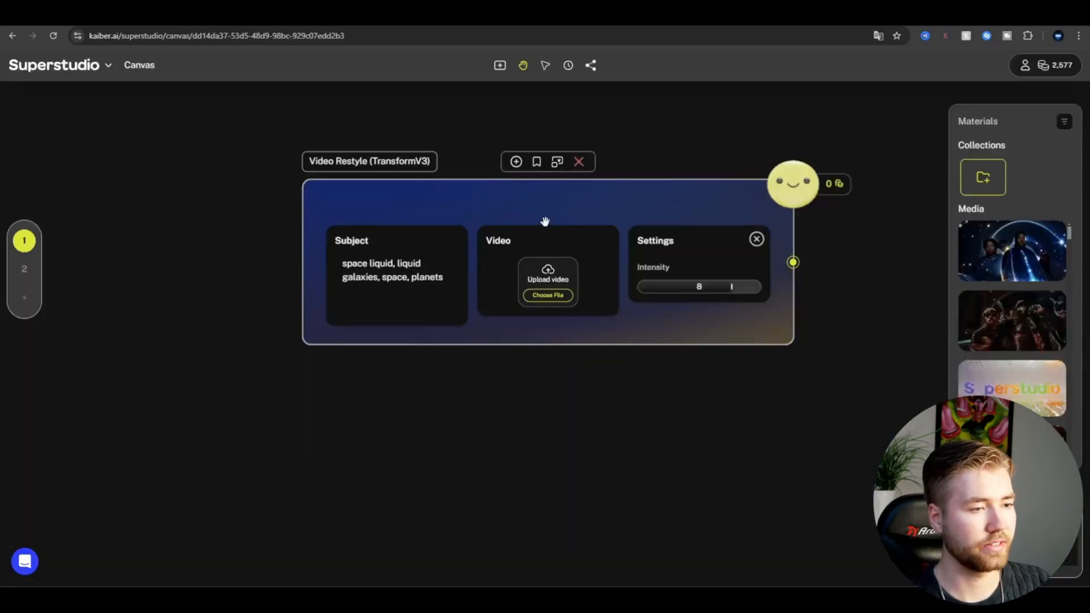
mouse_move(621, 179)
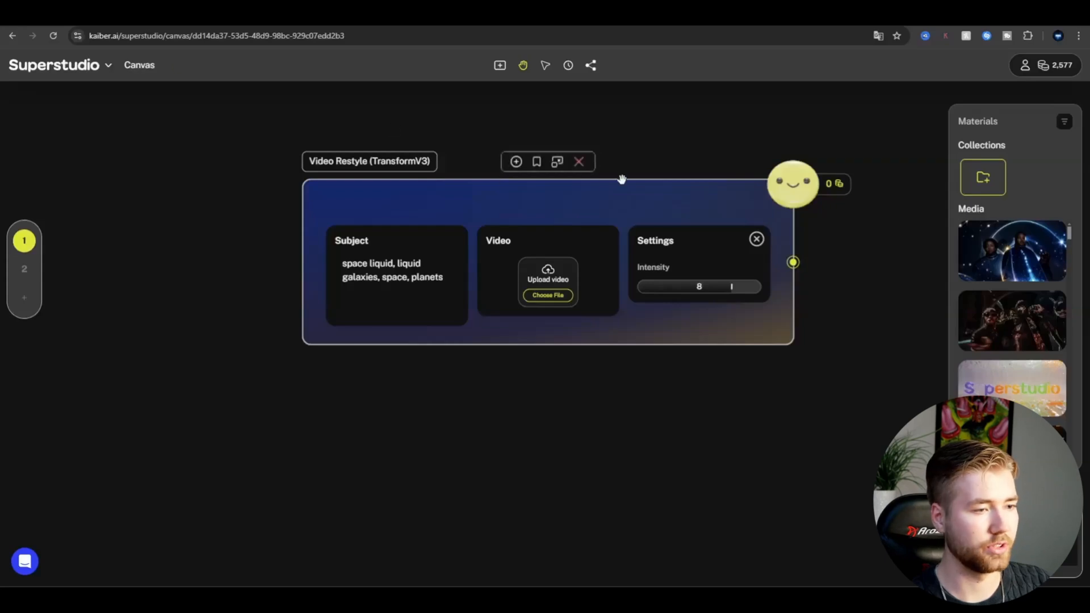
Step: Remove the old Video Restyle node and bring up the Core Flows gallery
left_click(578, 161)
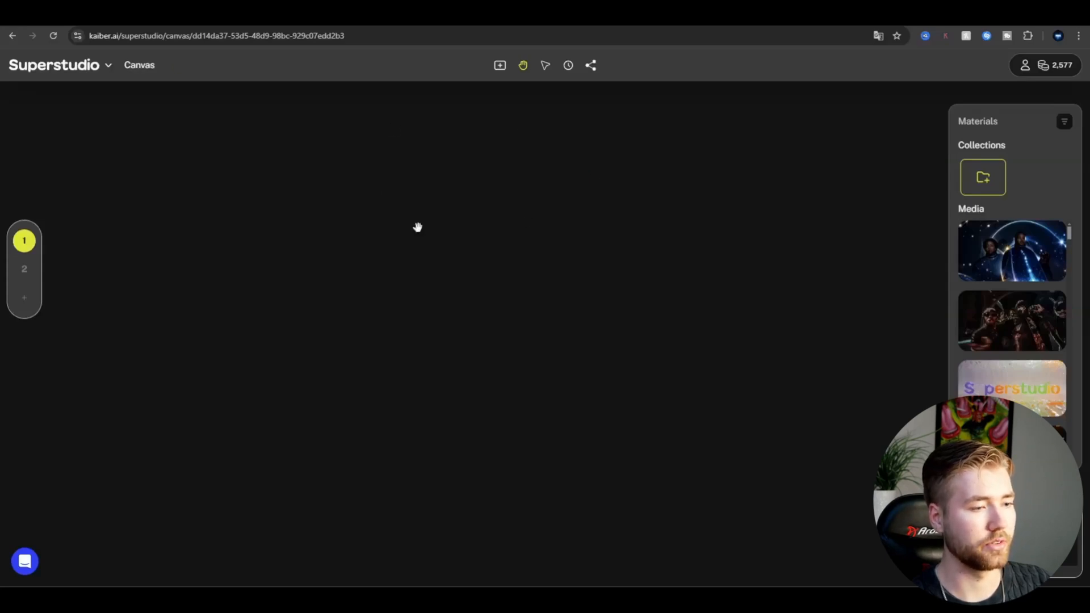
mouse_move(546, 66)
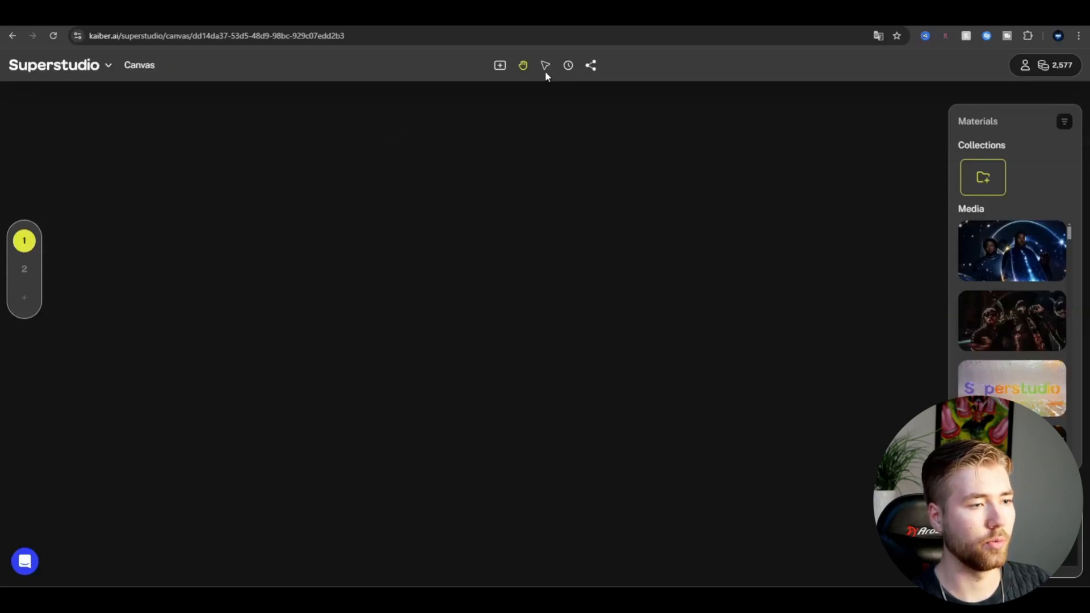
mouse_move(499, 65)
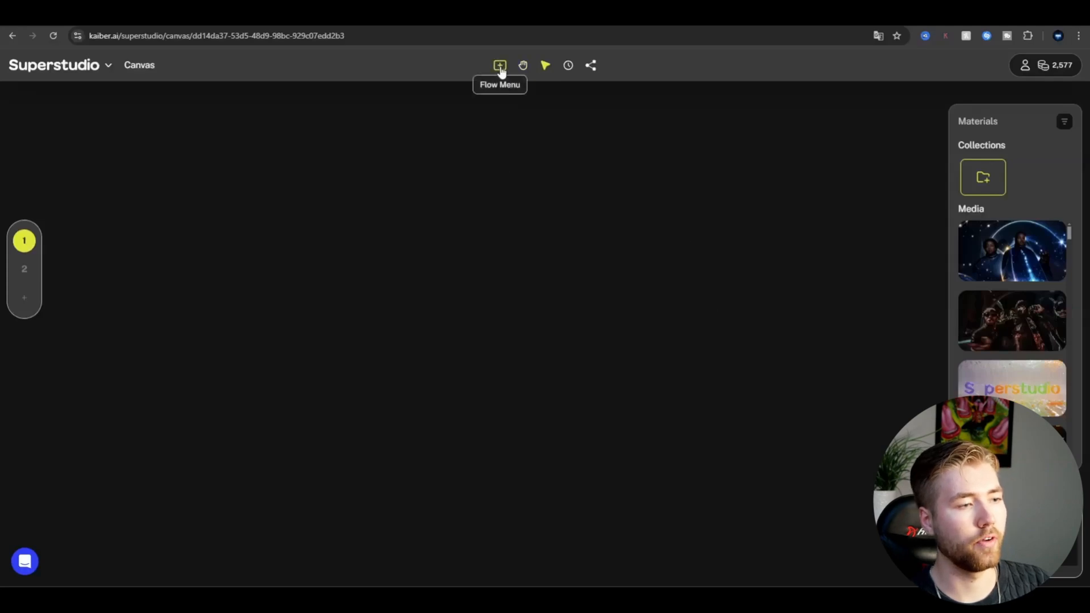
left_click(500, 64)
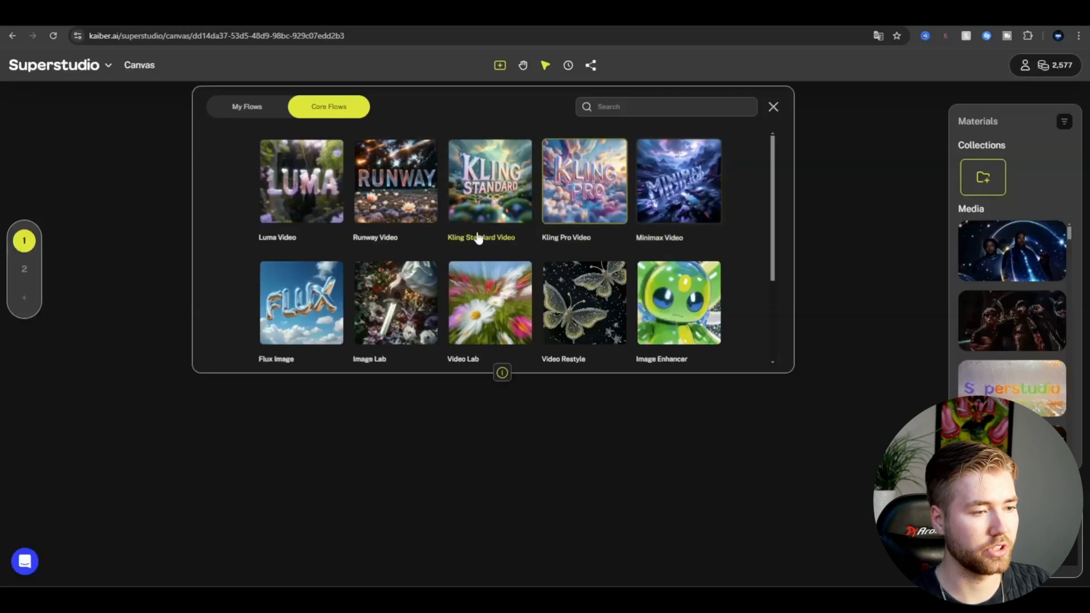
mouse_move(583, 181)
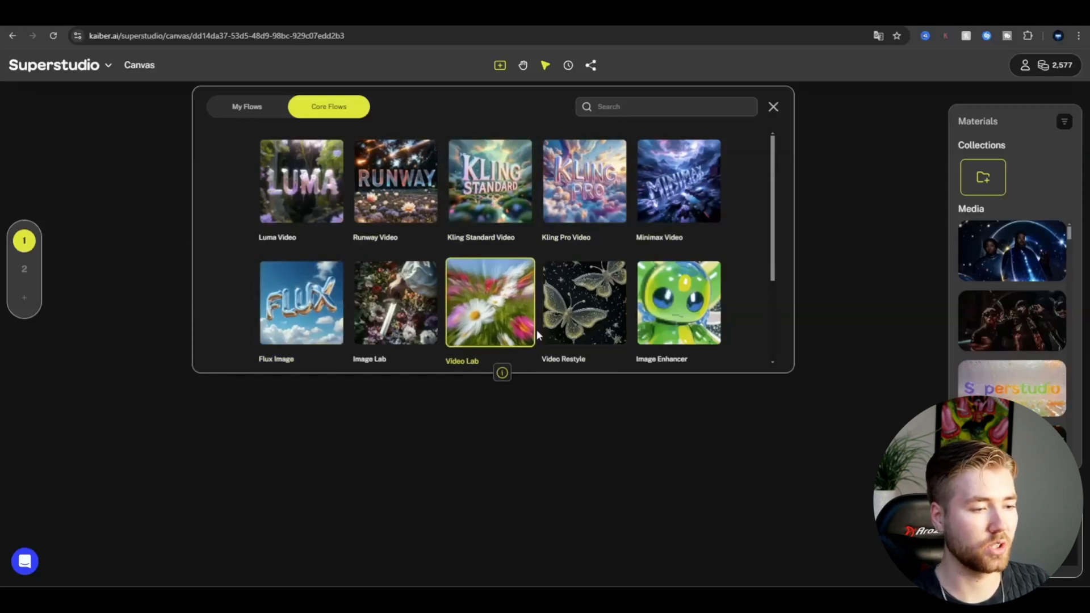
mouse_move(583, 302)
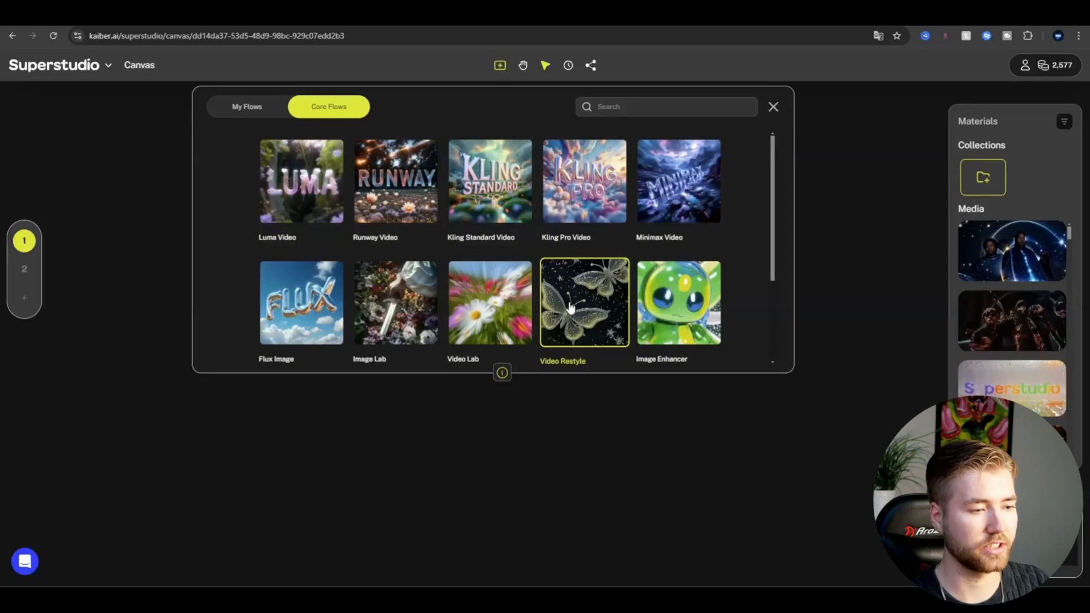
Step: Add a new Video Restyle node and upload the source clip into its Video card
left_click(584, 302)
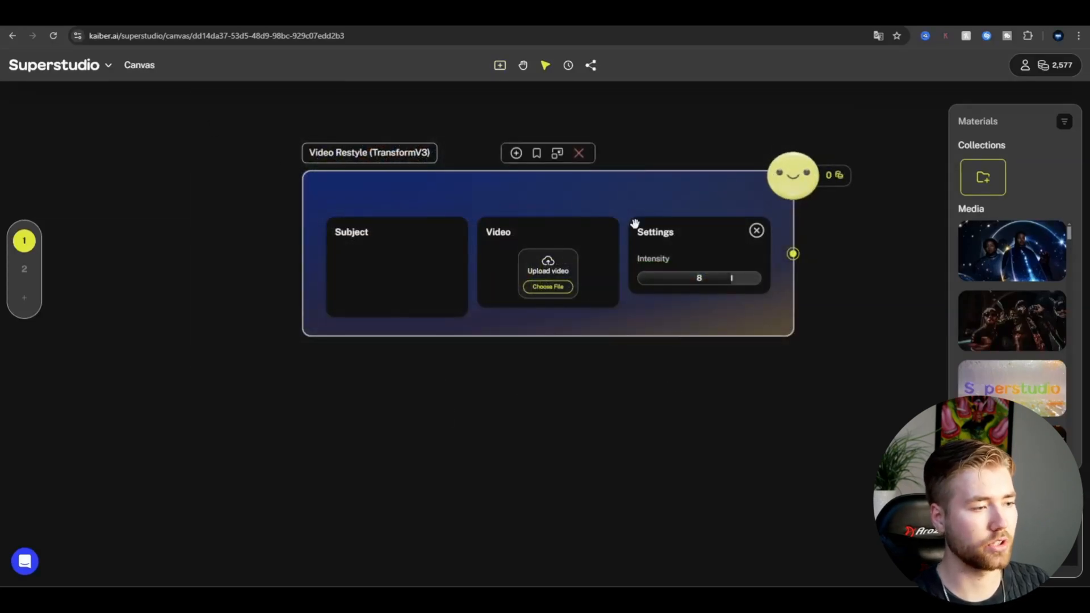
mouse_move(547, 286)
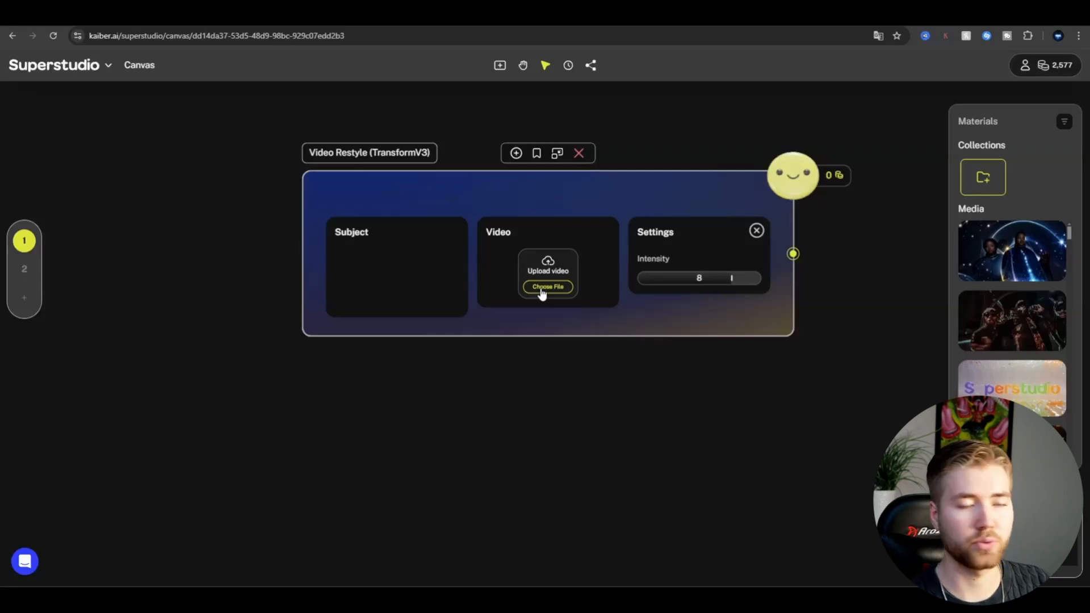
left_click(547, 286)
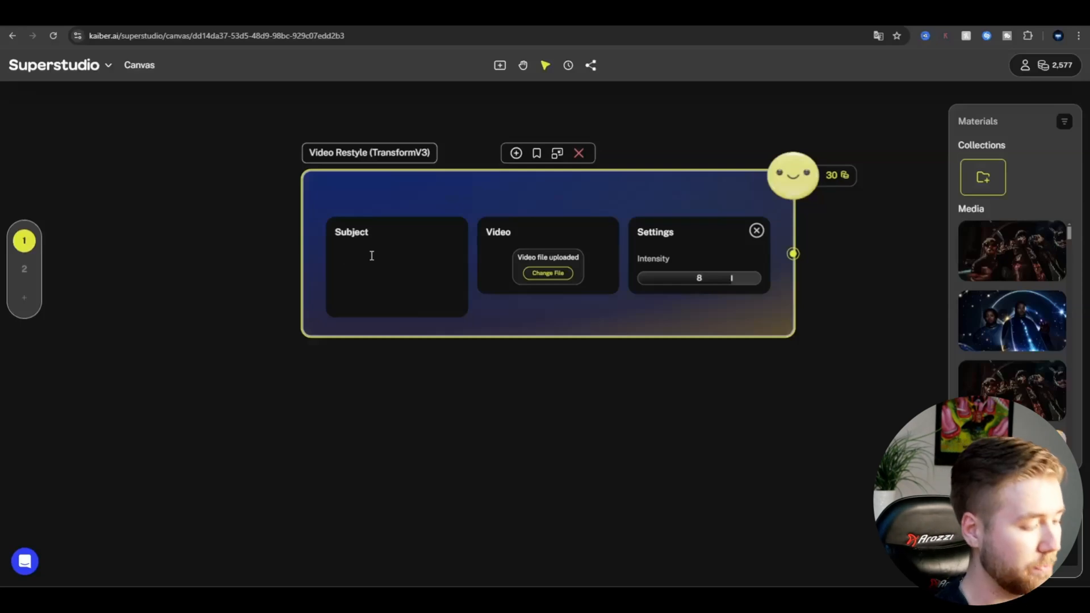
Step: Enter the subject prompt 'space liquid, liquid galaxies, space, planets'
type("space")
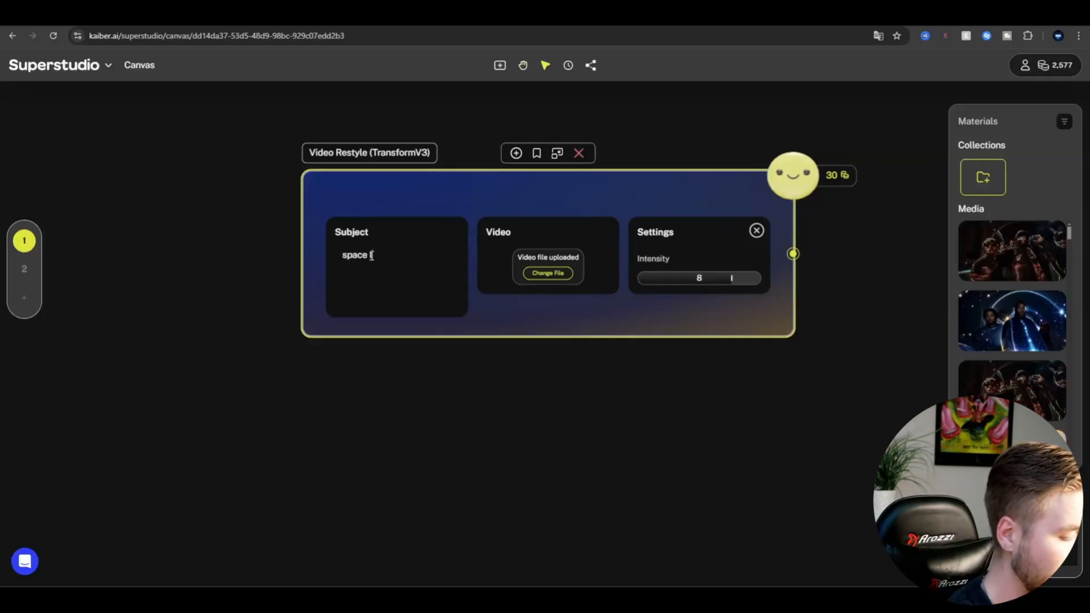
type("liquid")
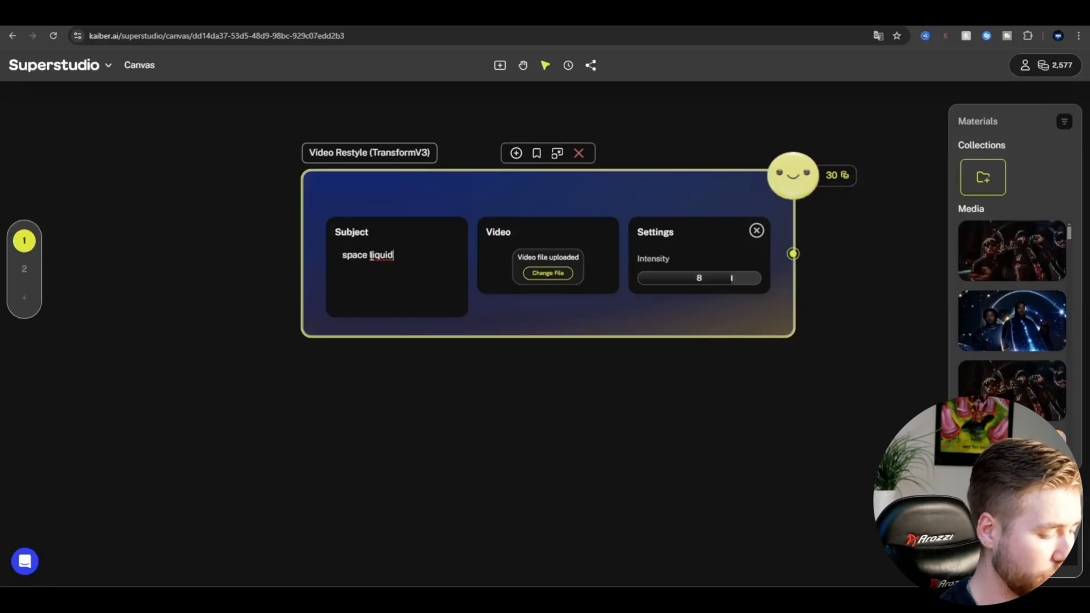
type(", liquid galax")
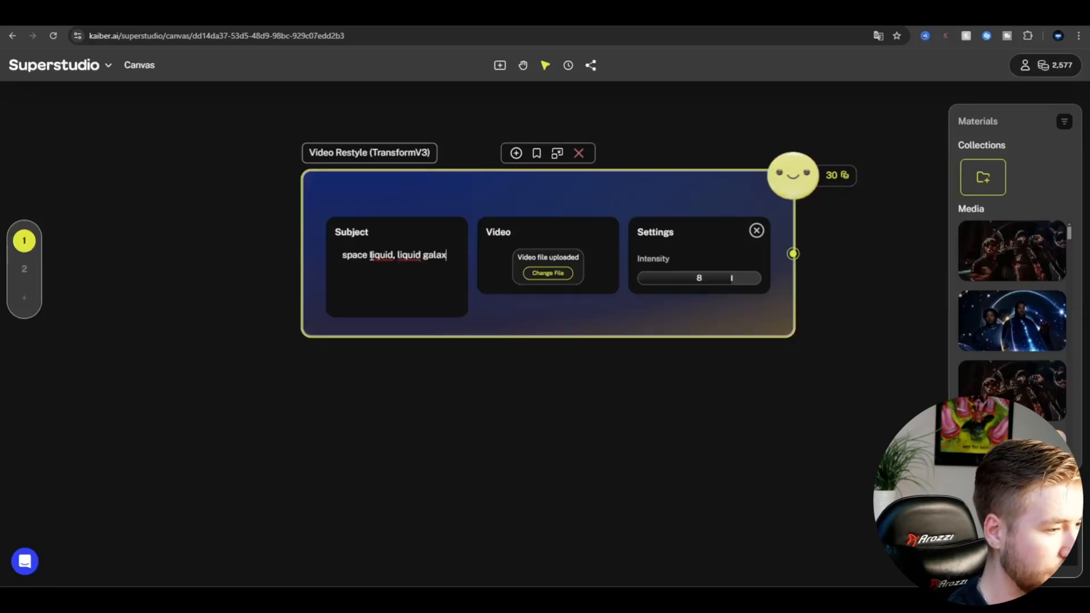
type("ies, space, planet")
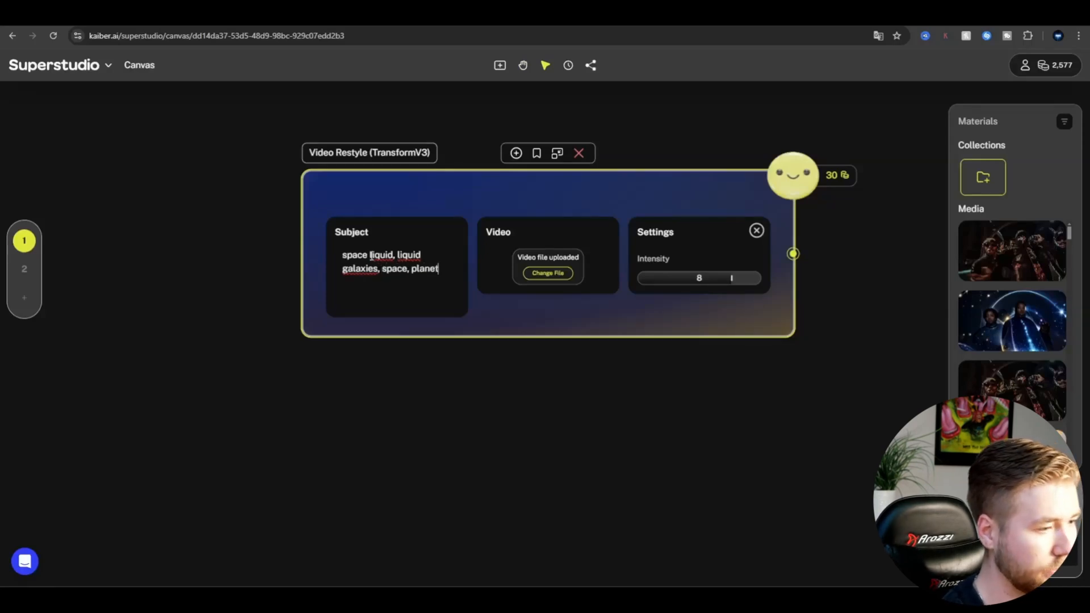
type("s")
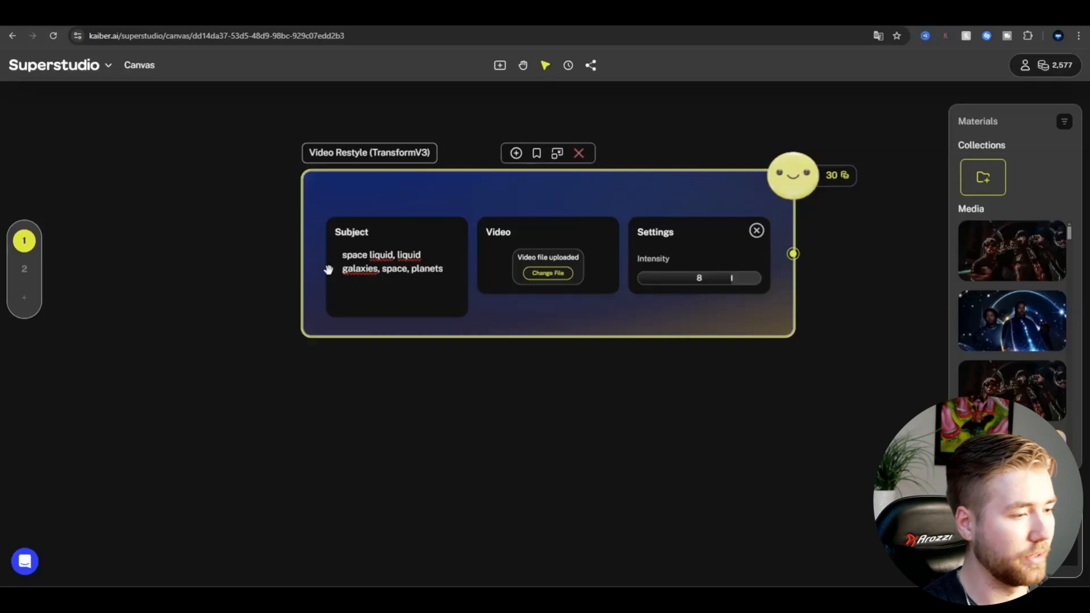
mouse_move(409, 335)
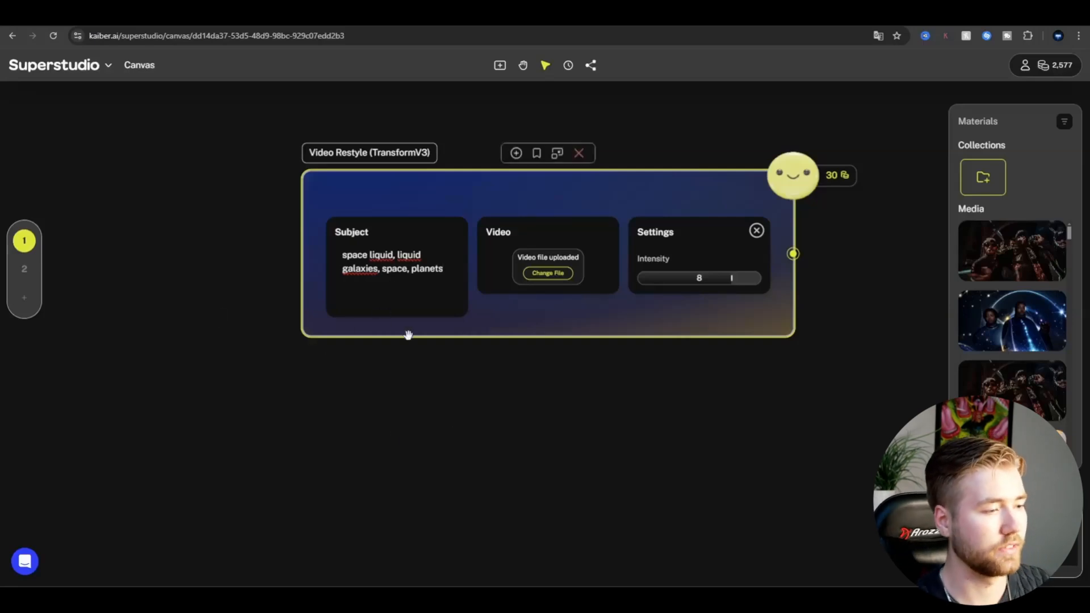
mouse_move(337, 302)
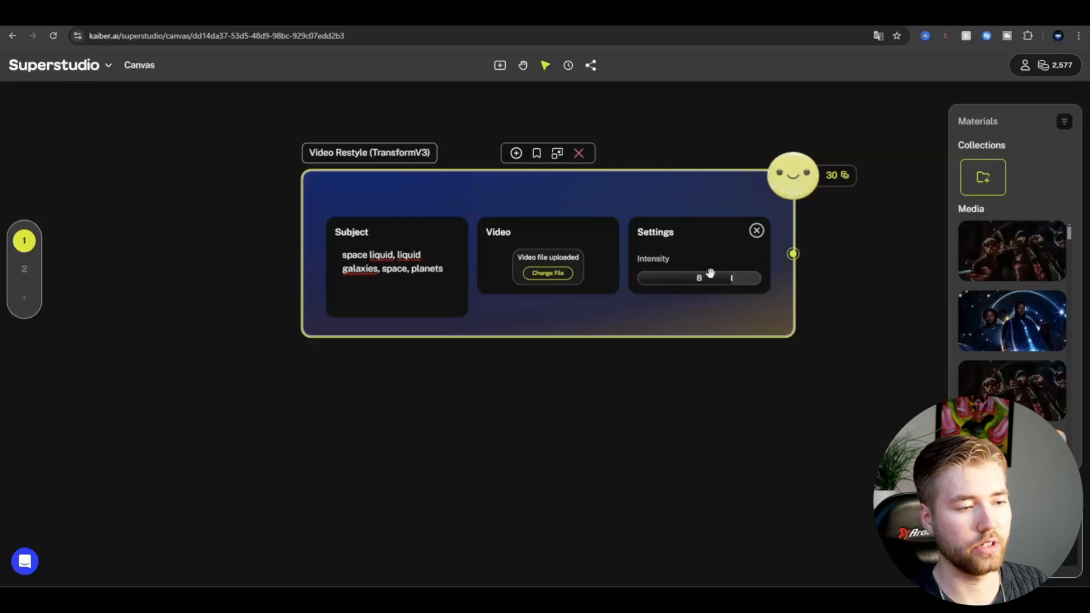
mouse_move(692, 291)
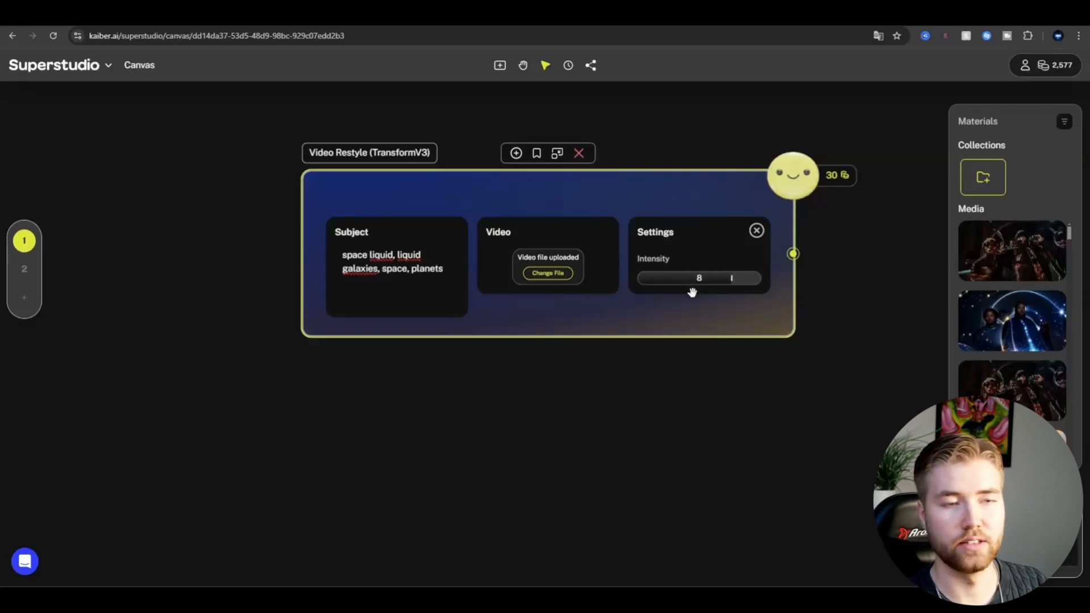
mouse_move(684, 304)
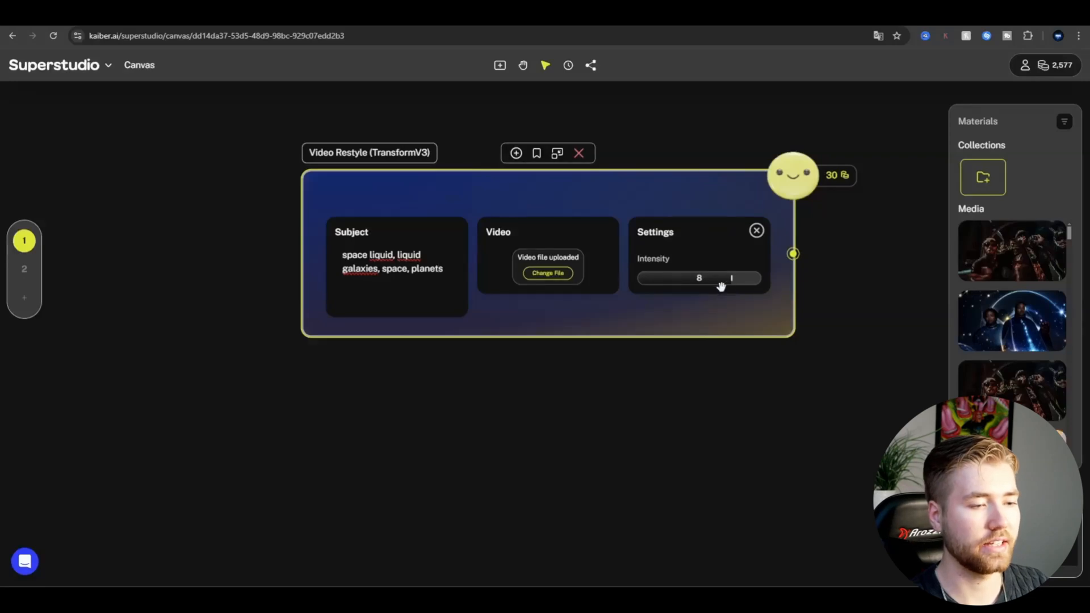
mouse_move(727, 265)
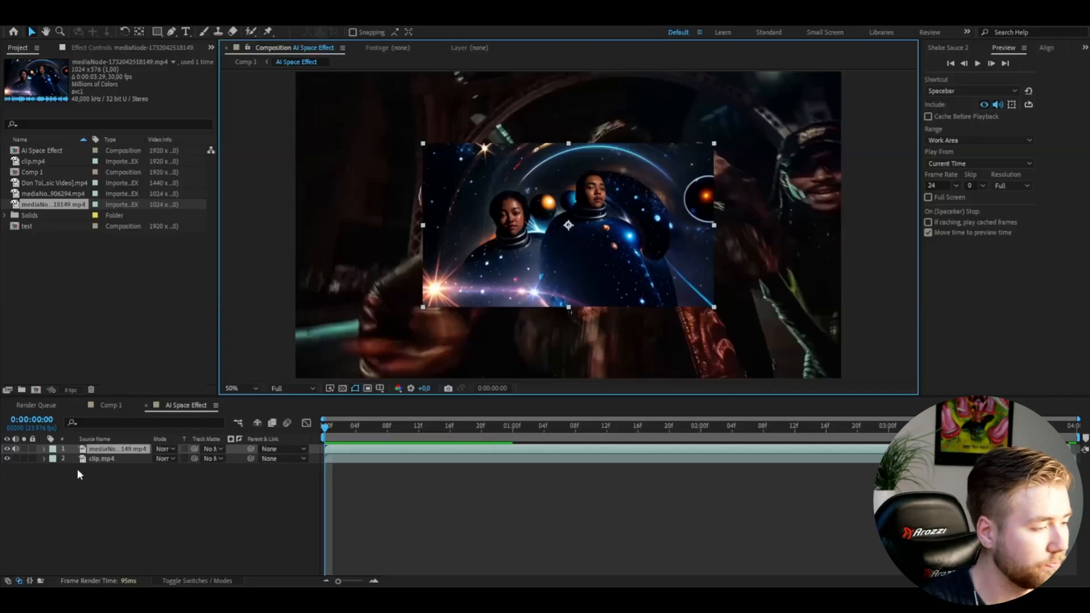
Step: Select the AI clip layer and set its blending mode to Screen over the original
left_click(44, 448)
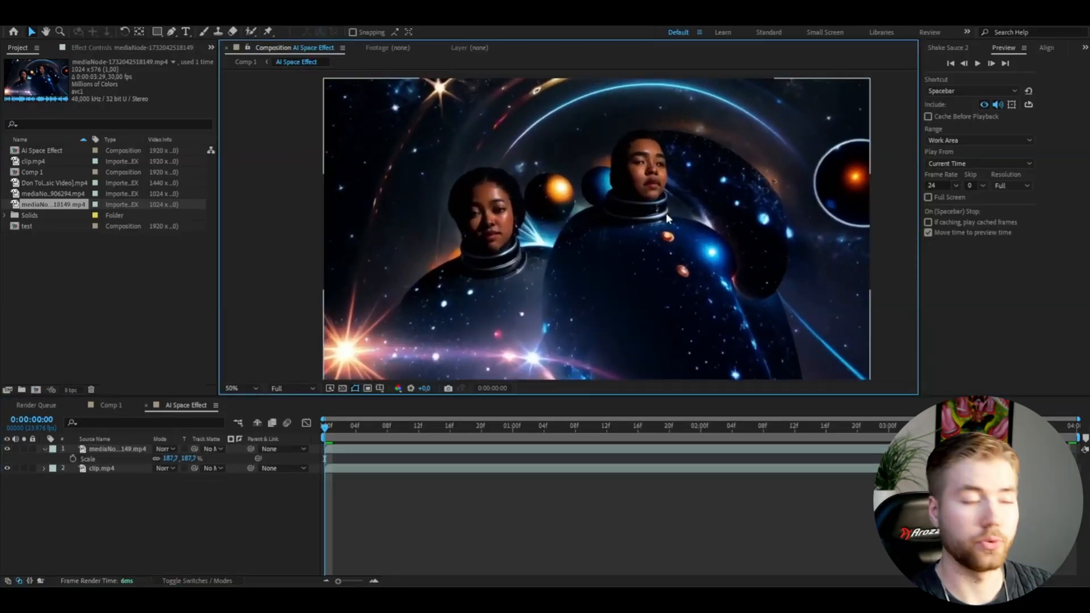
left_click(165, 449)
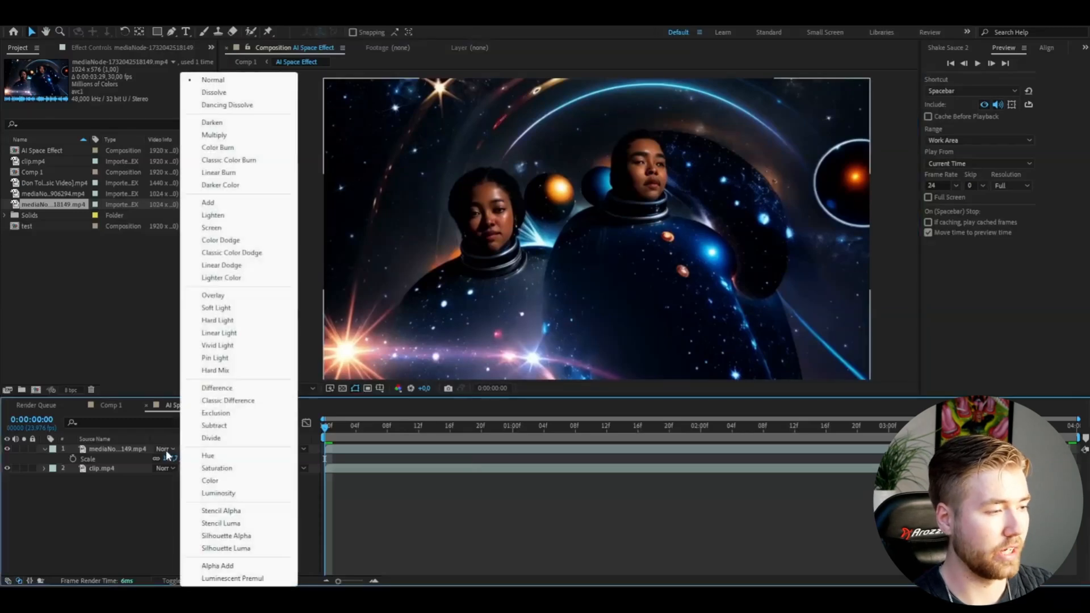
left_click(212, 227)
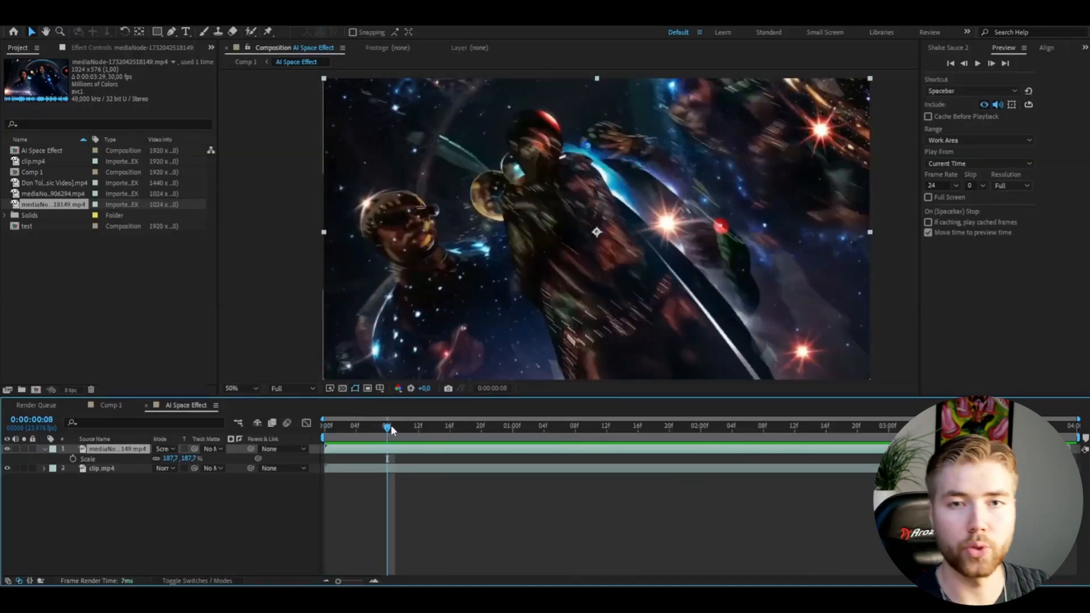
mouse_move(387, 426)
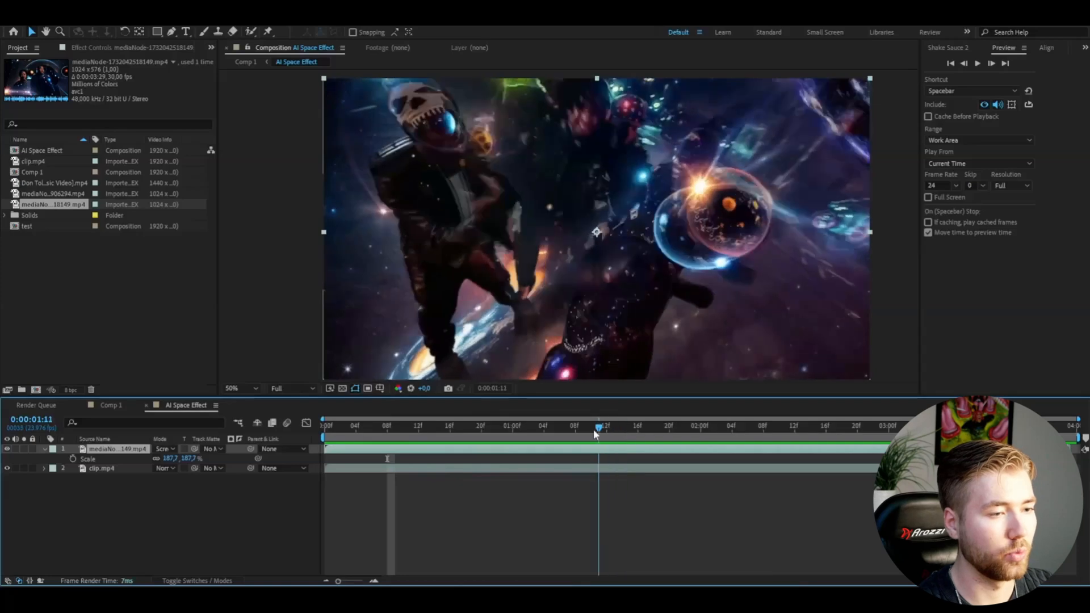
left_click(327, 426)
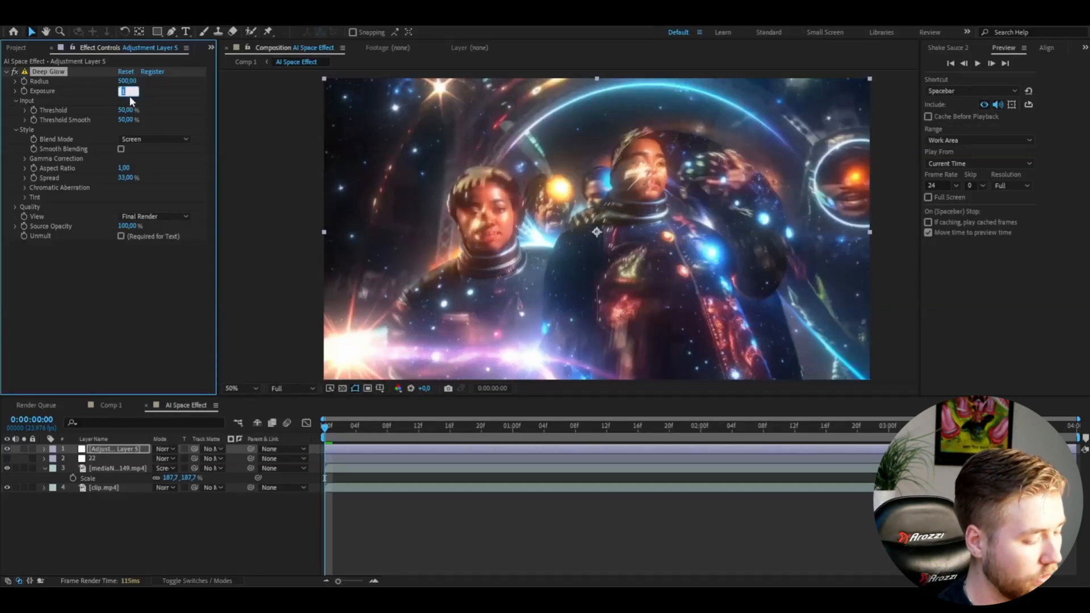
Step: Set Deep Glow Exposure to 0,85, add CC Vignette via 'vig' search, and check an early frame
type("0,85")
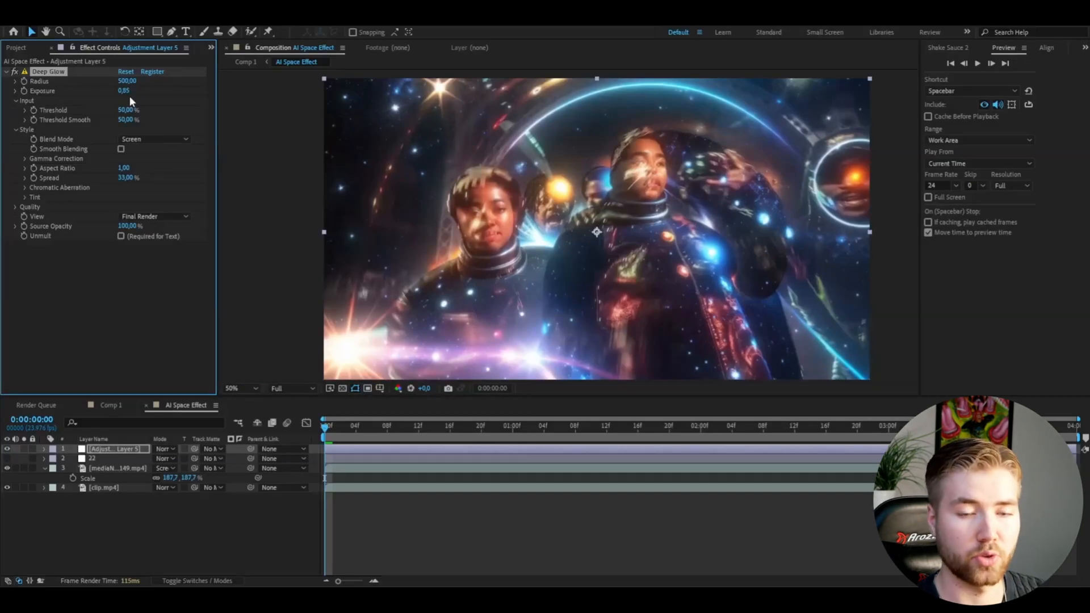
type("vig")
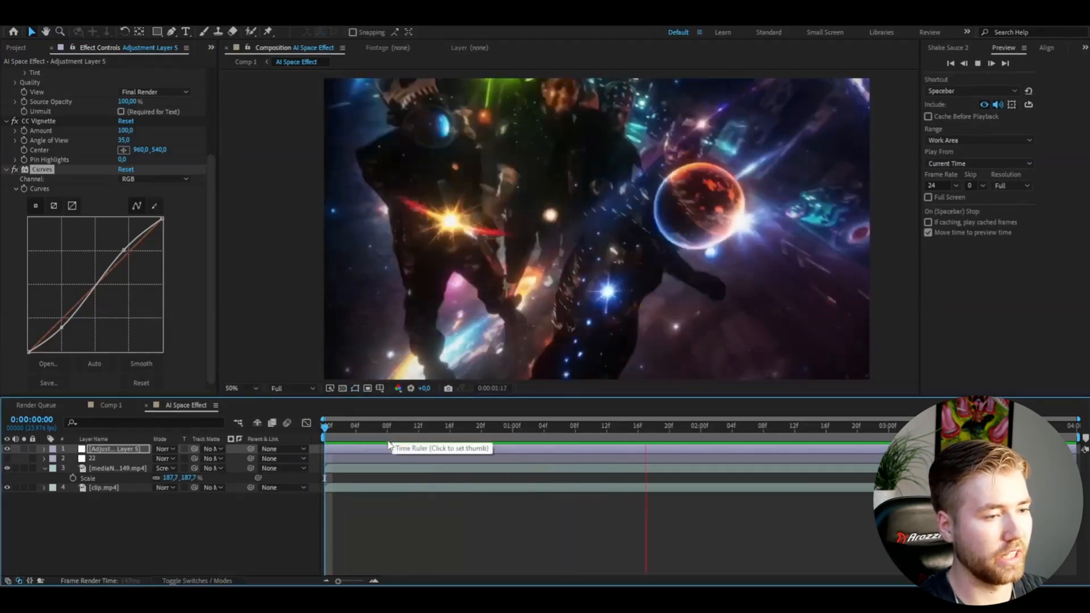
left_click(372, 425)
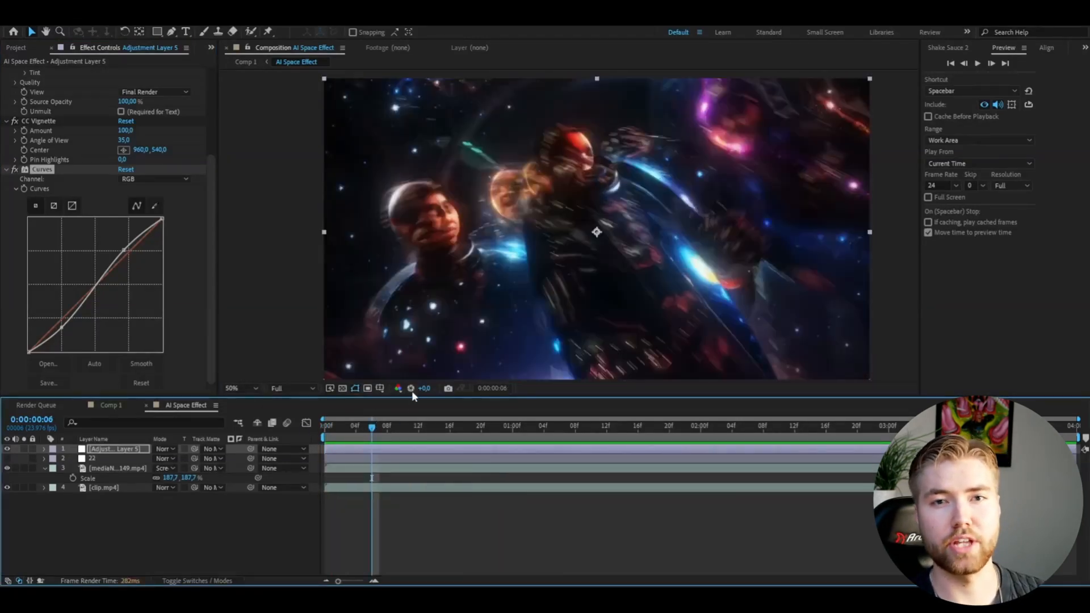
mouse_move(472, 383)
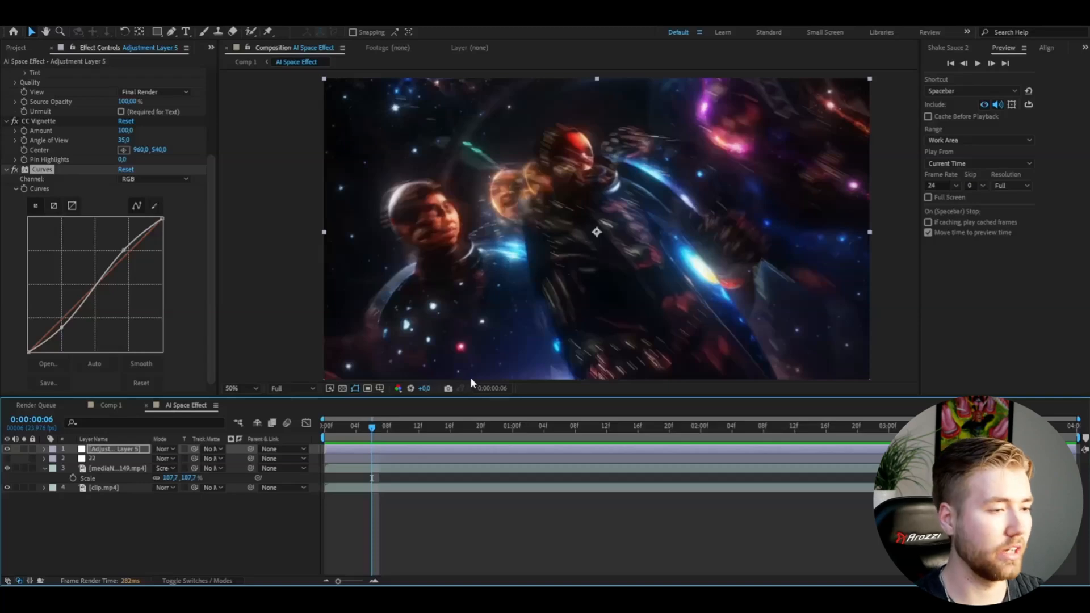